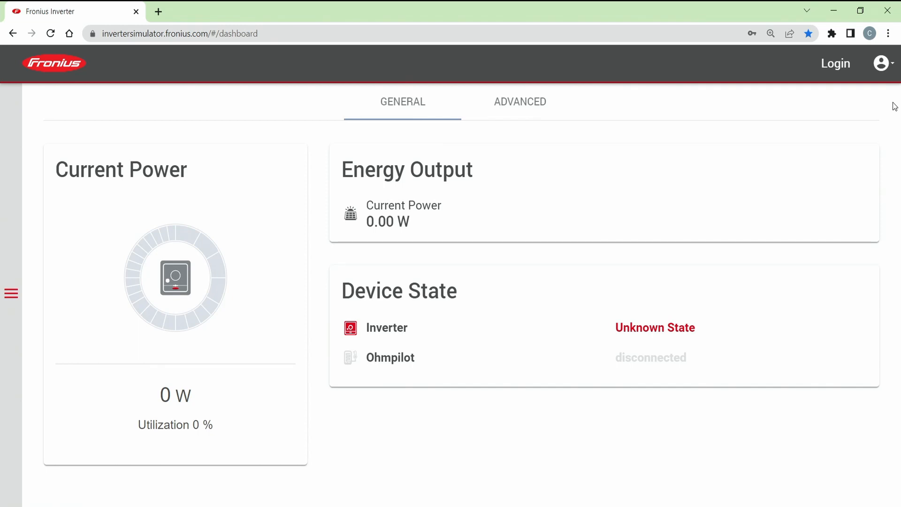
mouse_move(10, 293)
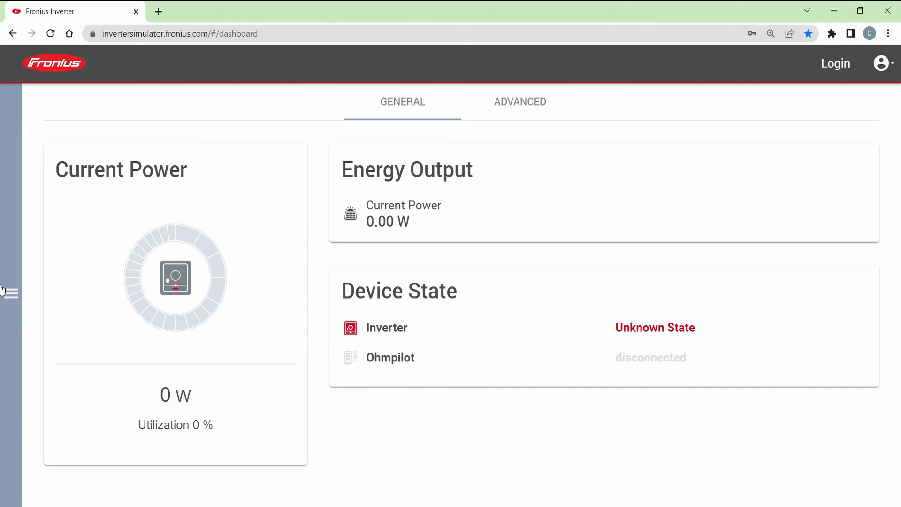
Log in as Technician under Safety and Grid Regulations and reopen the settings menu.
left_click(13, 292)
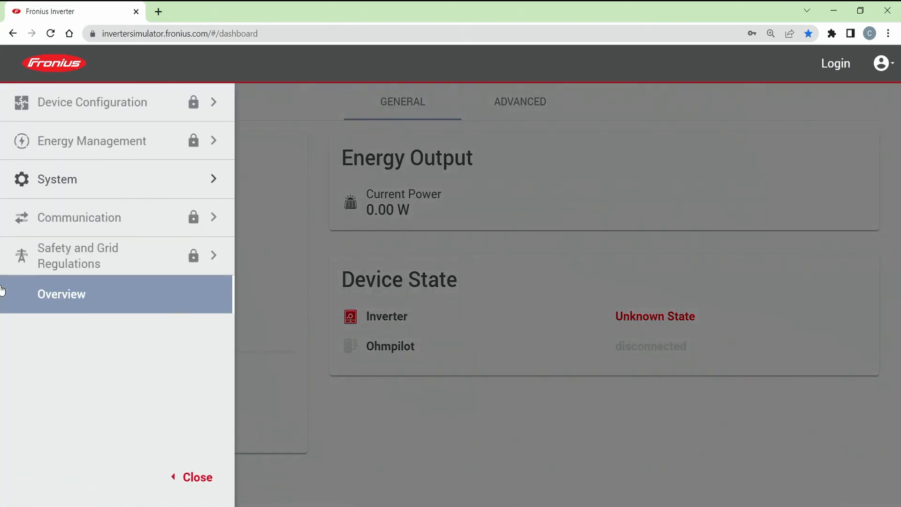
mouse_move(138, 256)
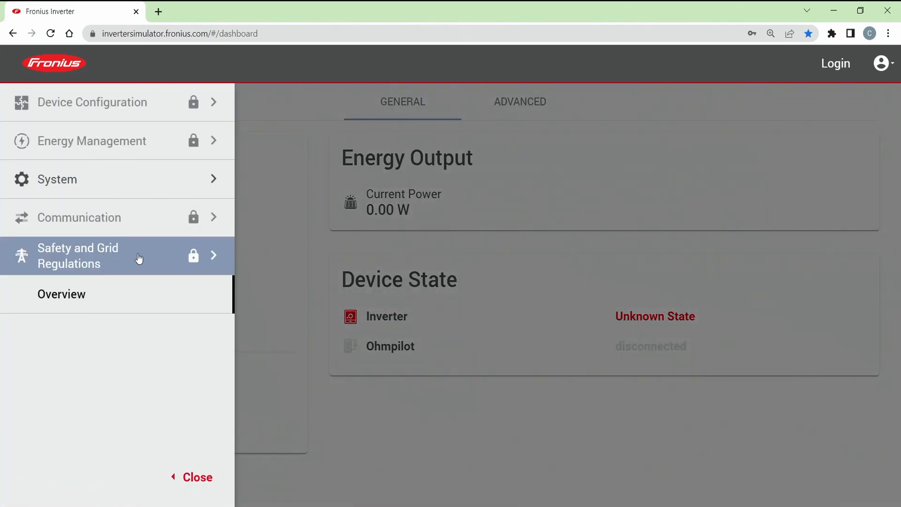
left_click(77, 255)
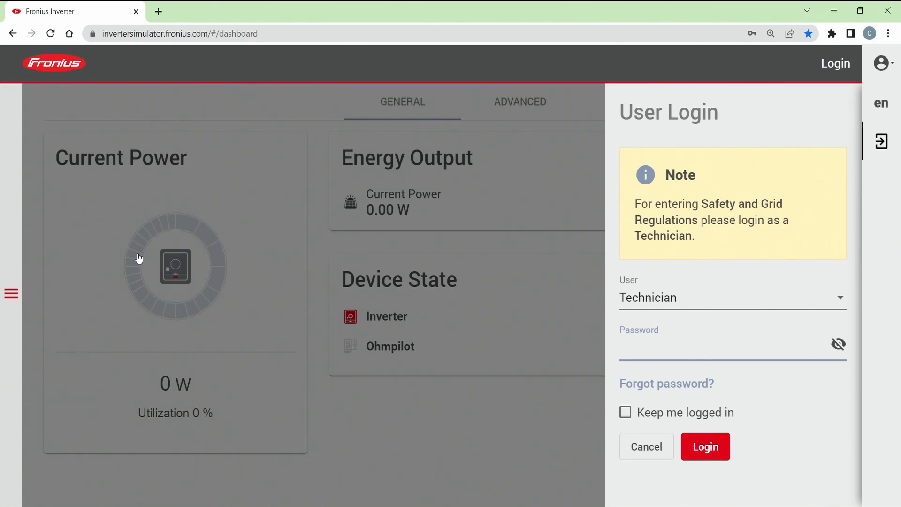
left_click(705, 447)
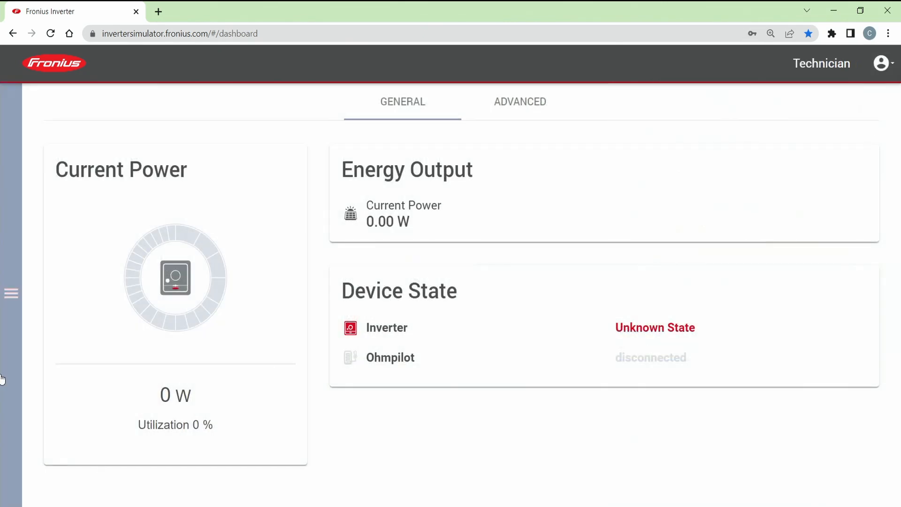
left_click(11, 292)
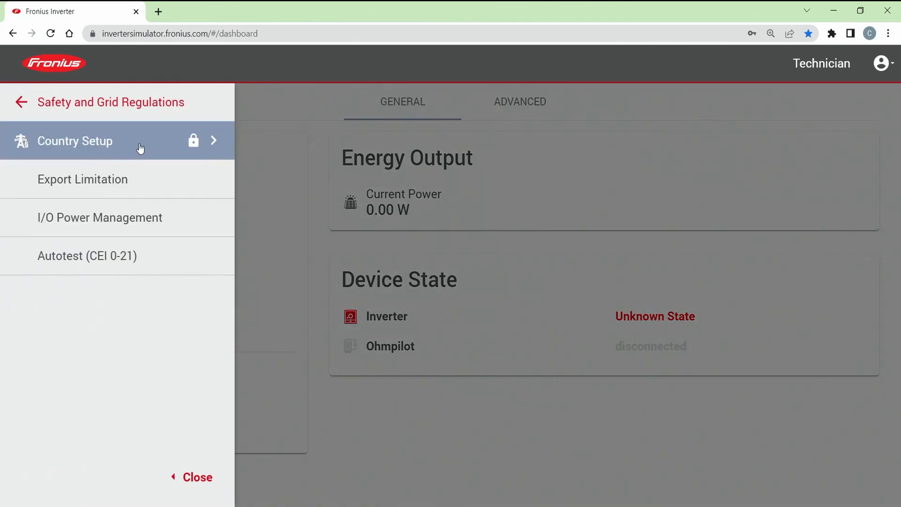
Unlock Country Setup by entering its access code in the login panel.
left_click(75, 141)
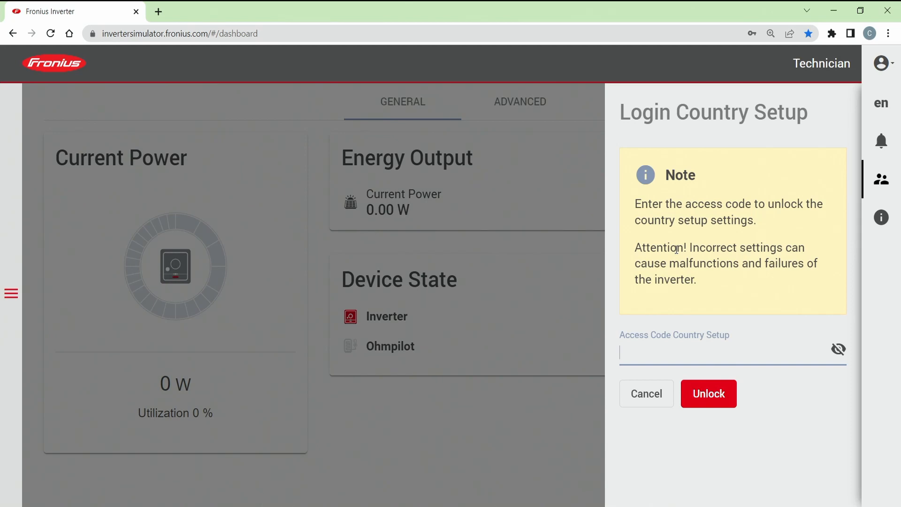
left_click(708, 393)
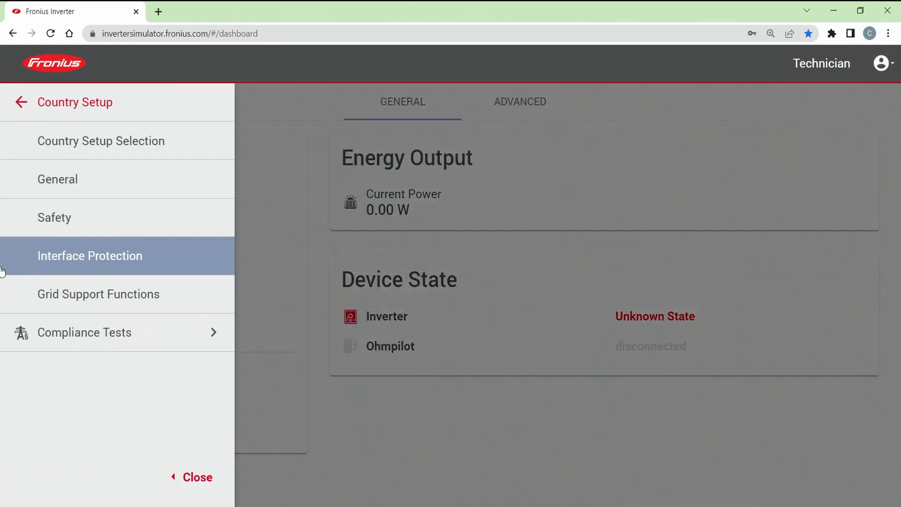
mouse_move(154, 129)
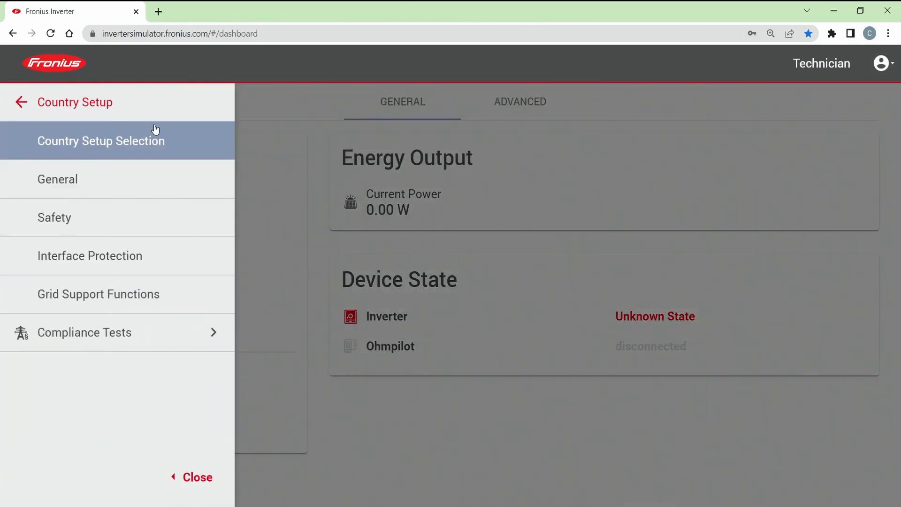
mouse_move(175, 153)
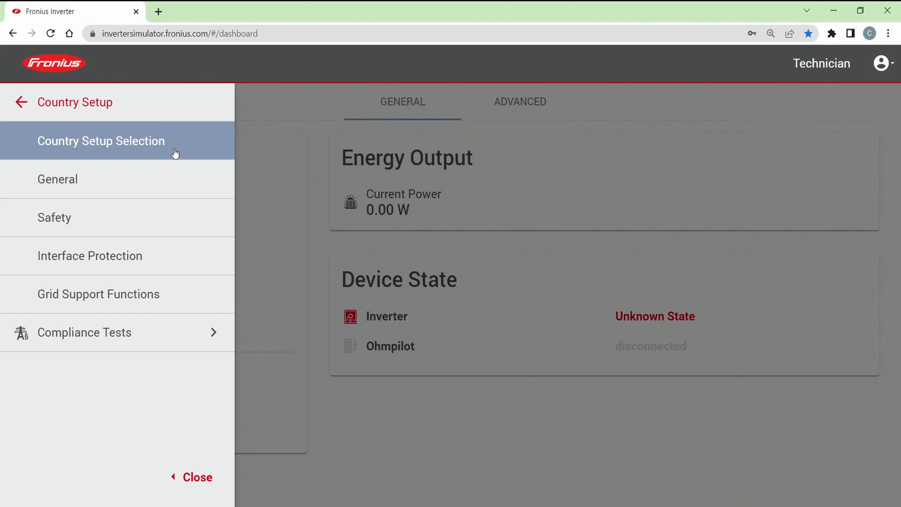
Select grid code AT3E - Q(U) in Country Setup Selection and save.
left_click(101, 141)
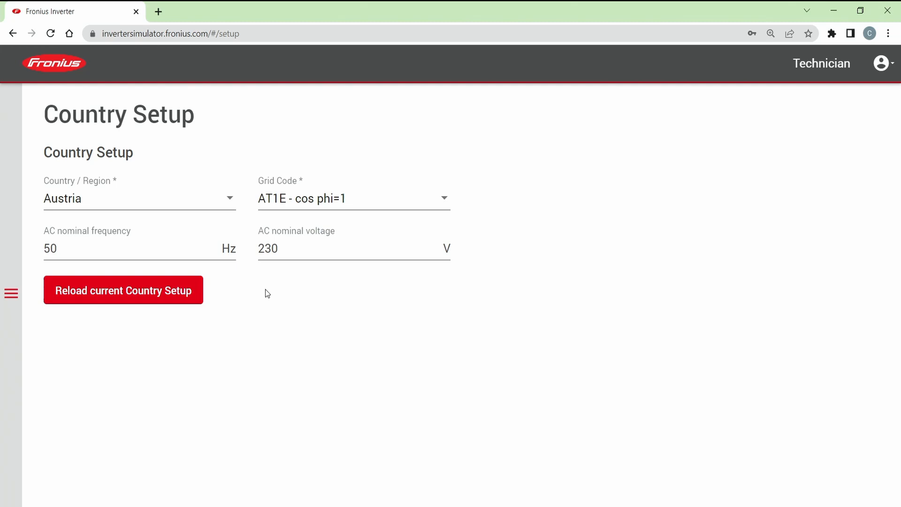
mouse_move(368, 196)
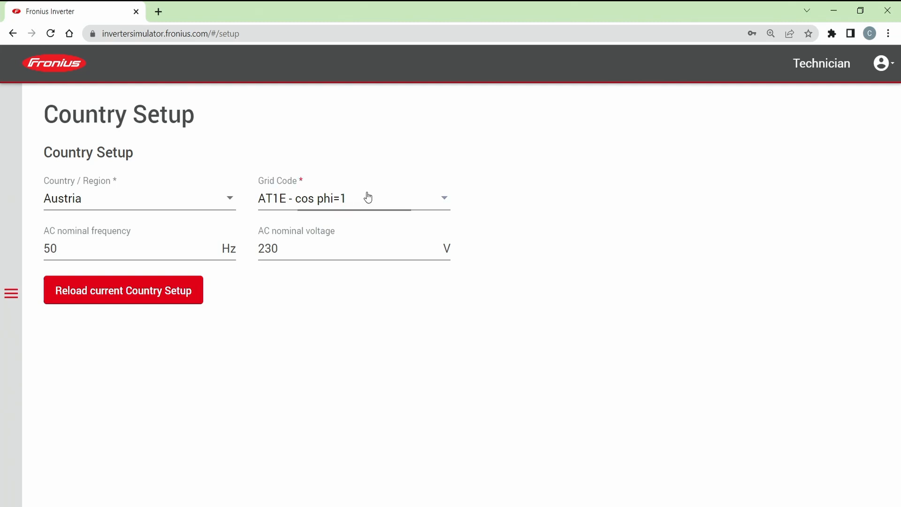
left_click(367, 198)
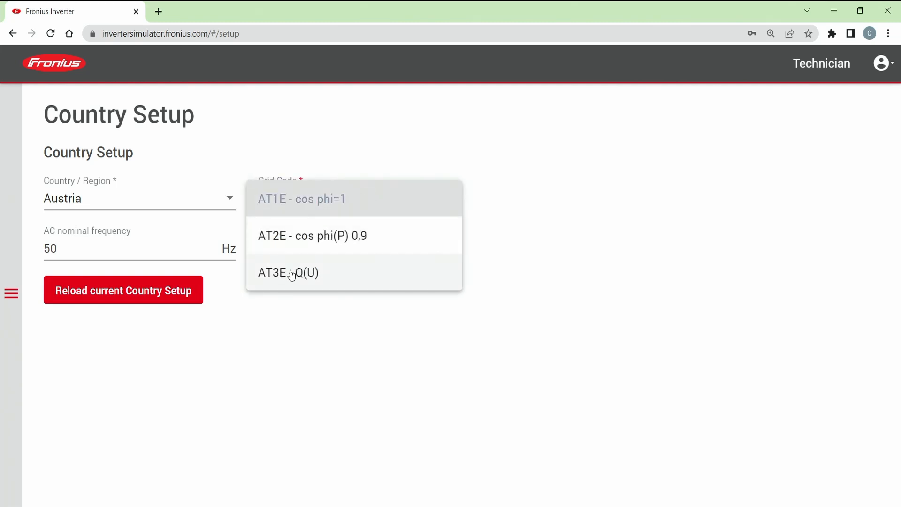
left_click(288, 273)
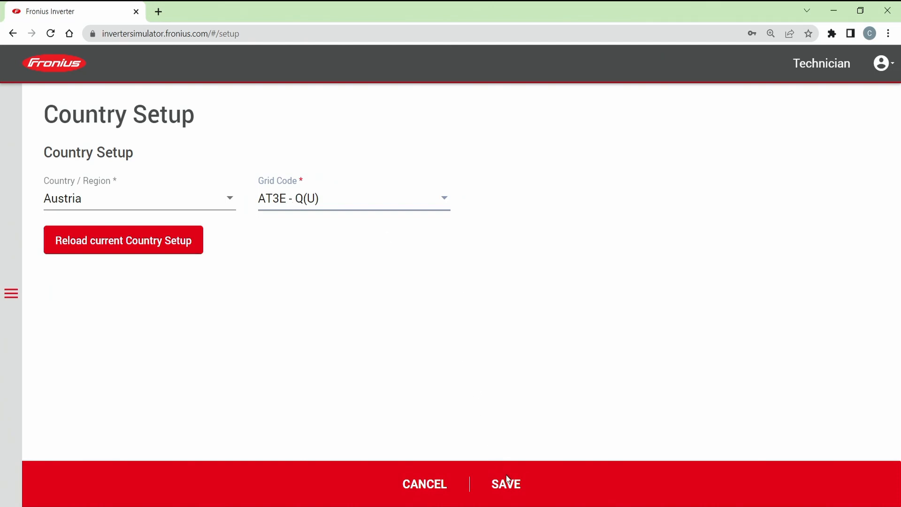
left_click(505, 484)
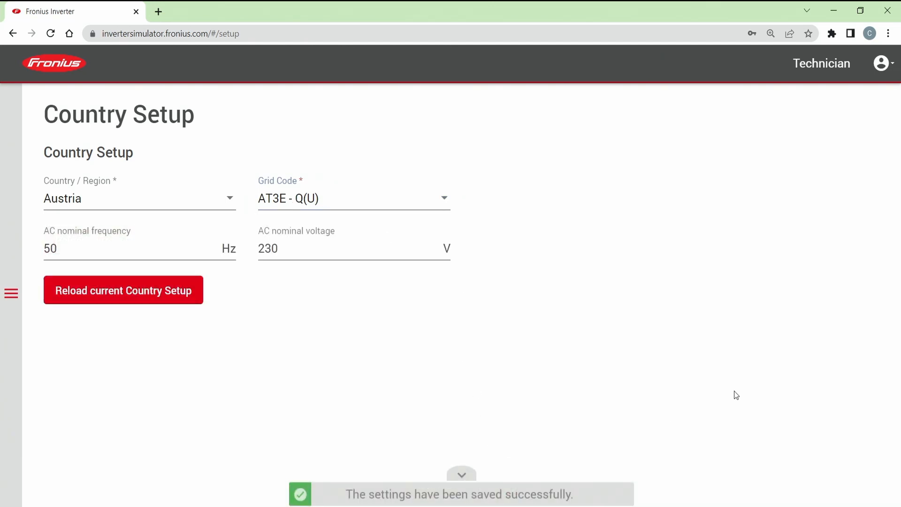